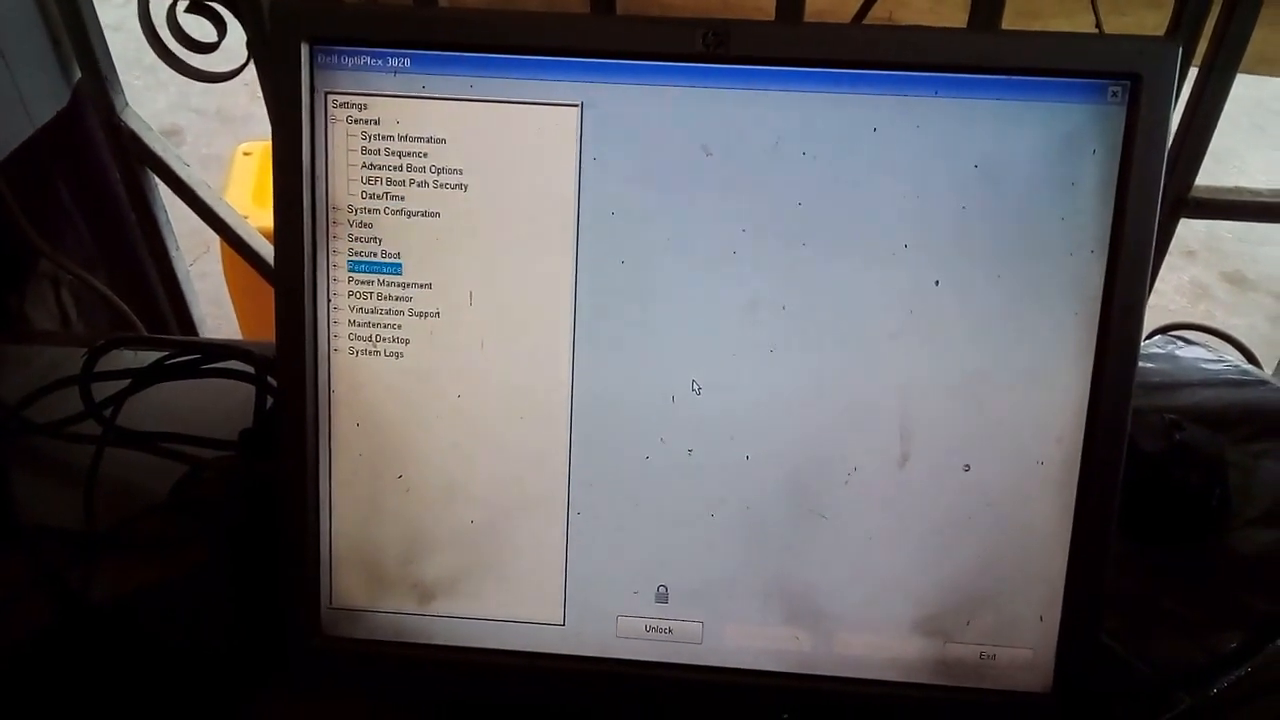
- View Date/Time, then expand System Configuration to view Serial Port and SATA Operation
click(383, 197)
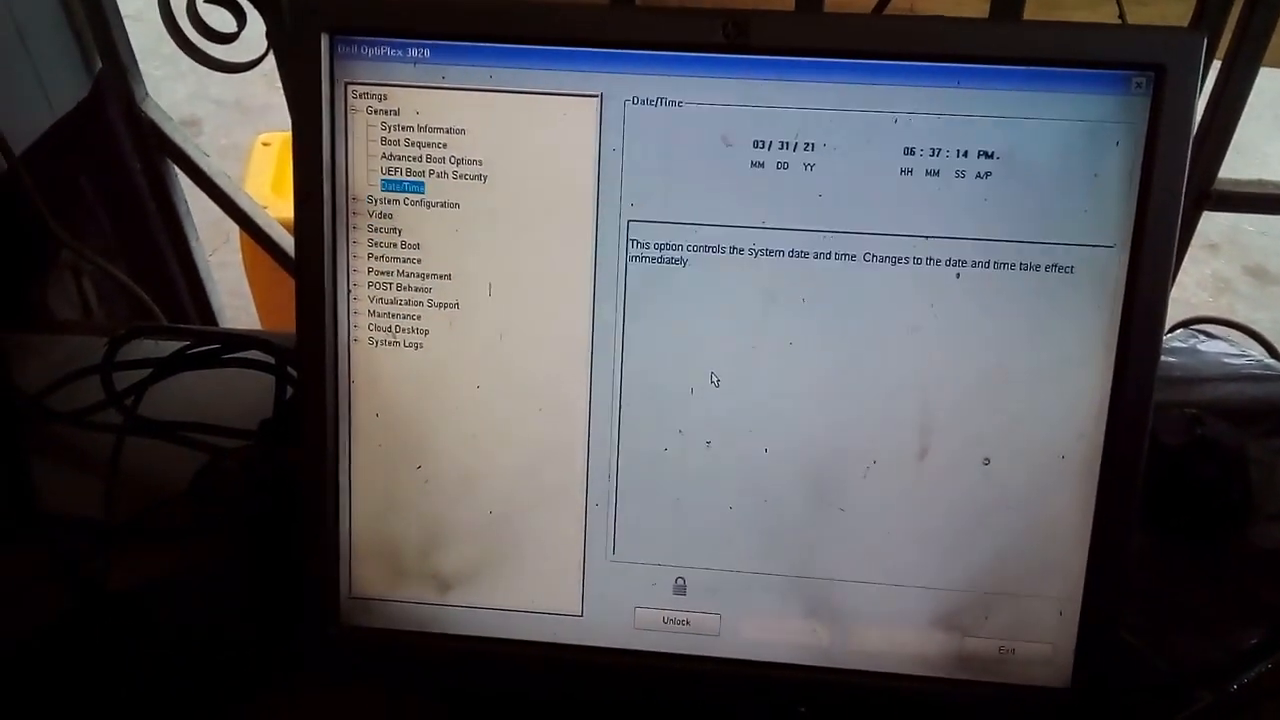
click(412, 203)
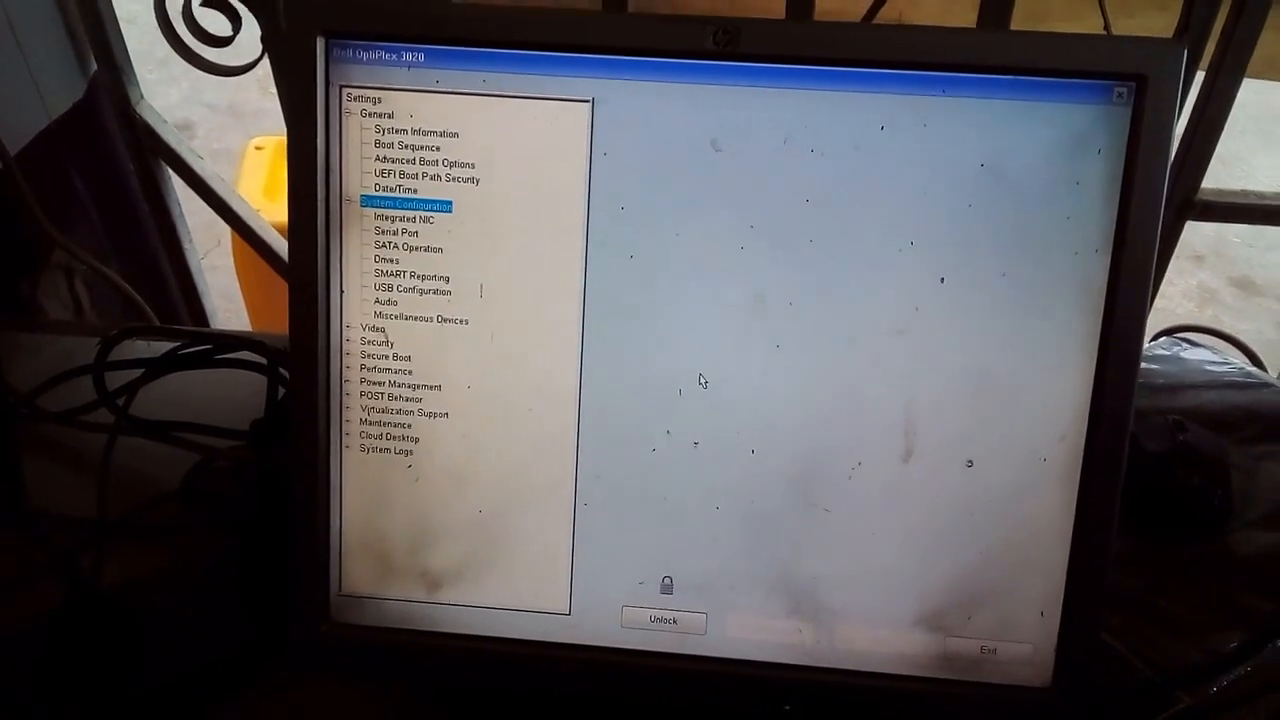
click(393, 231)
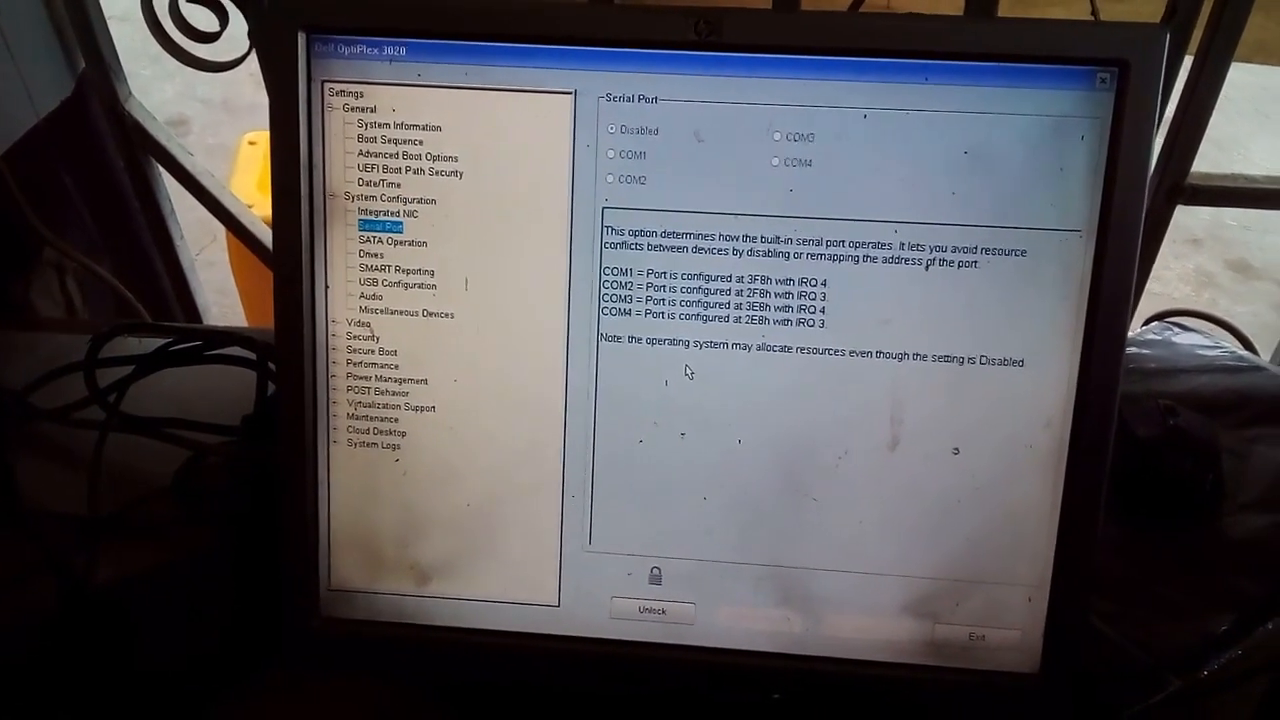
click(391, 242)
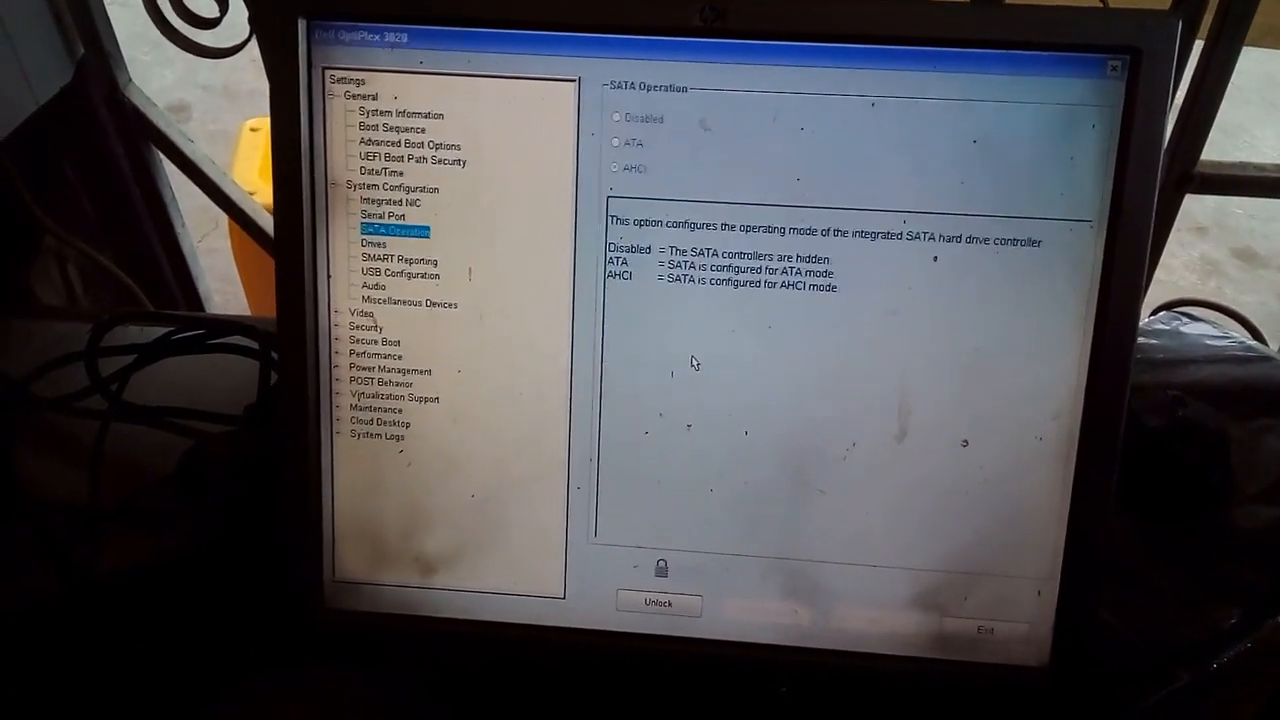
- Browse Boot Sequence, System Information and Advanced Boot Options, and expand the Video group
click(392, 128)
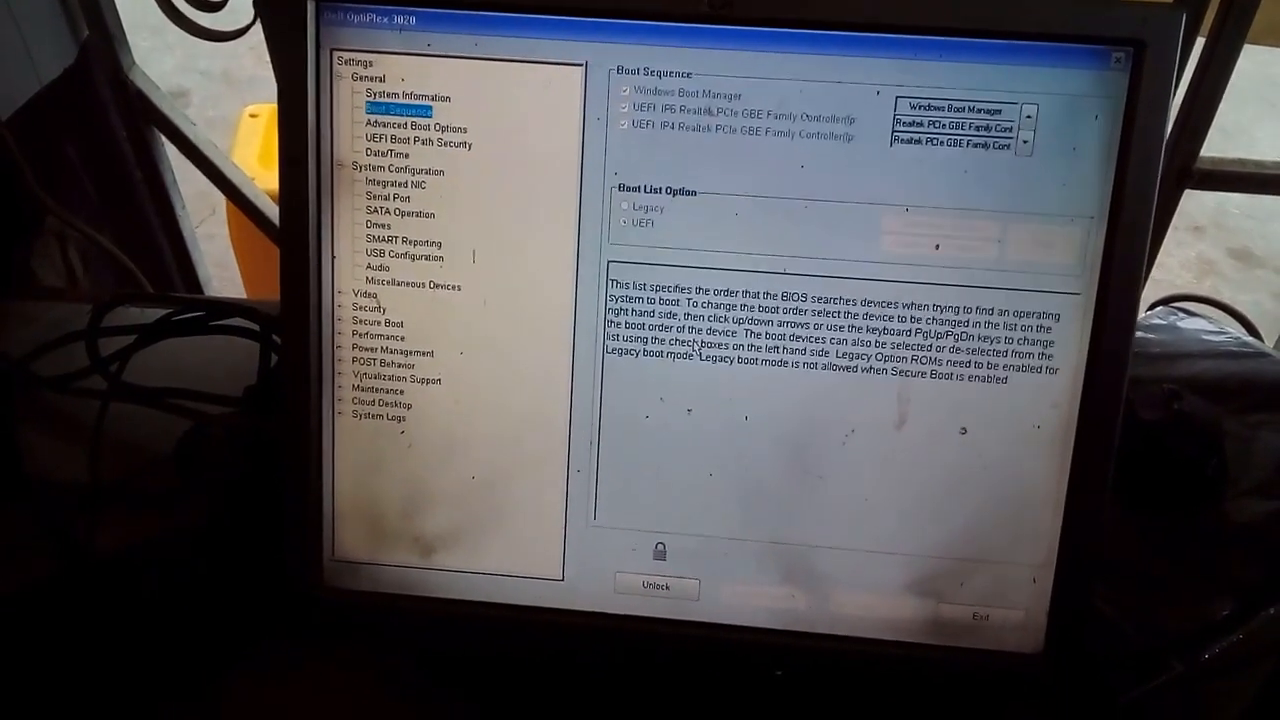
click(406, 96)
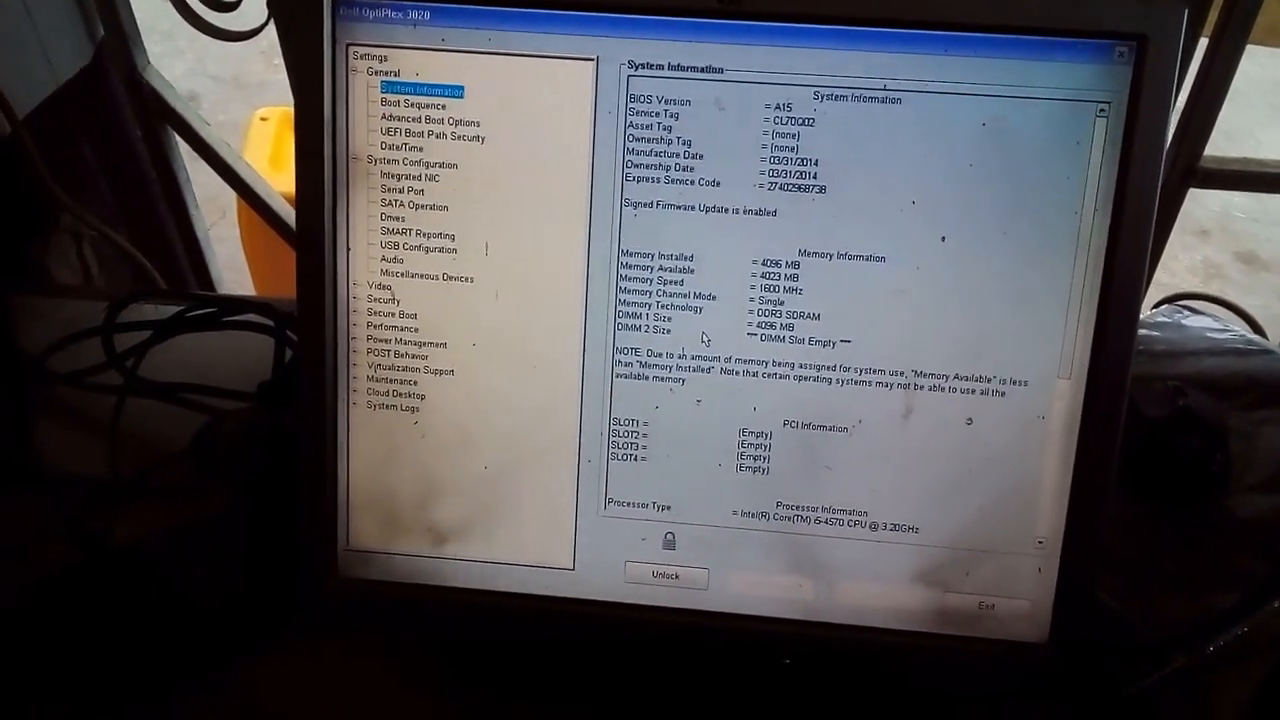
click(429, 121)
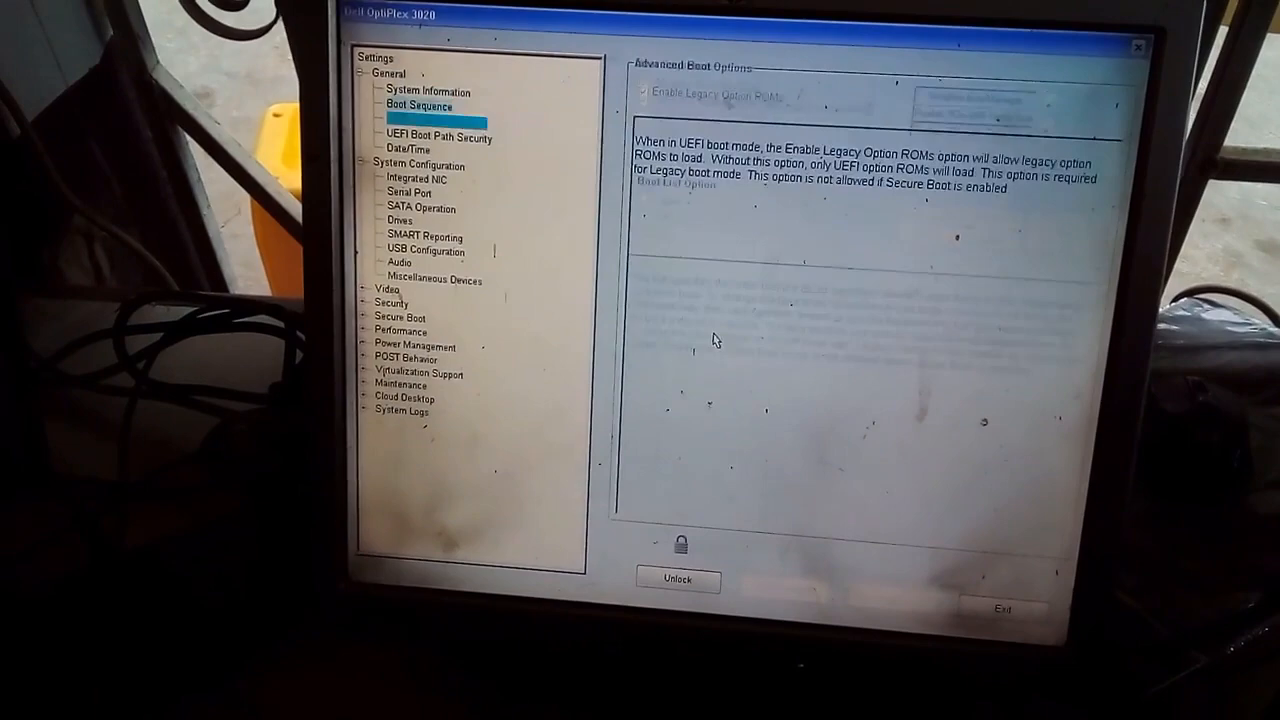
click(401, 220)
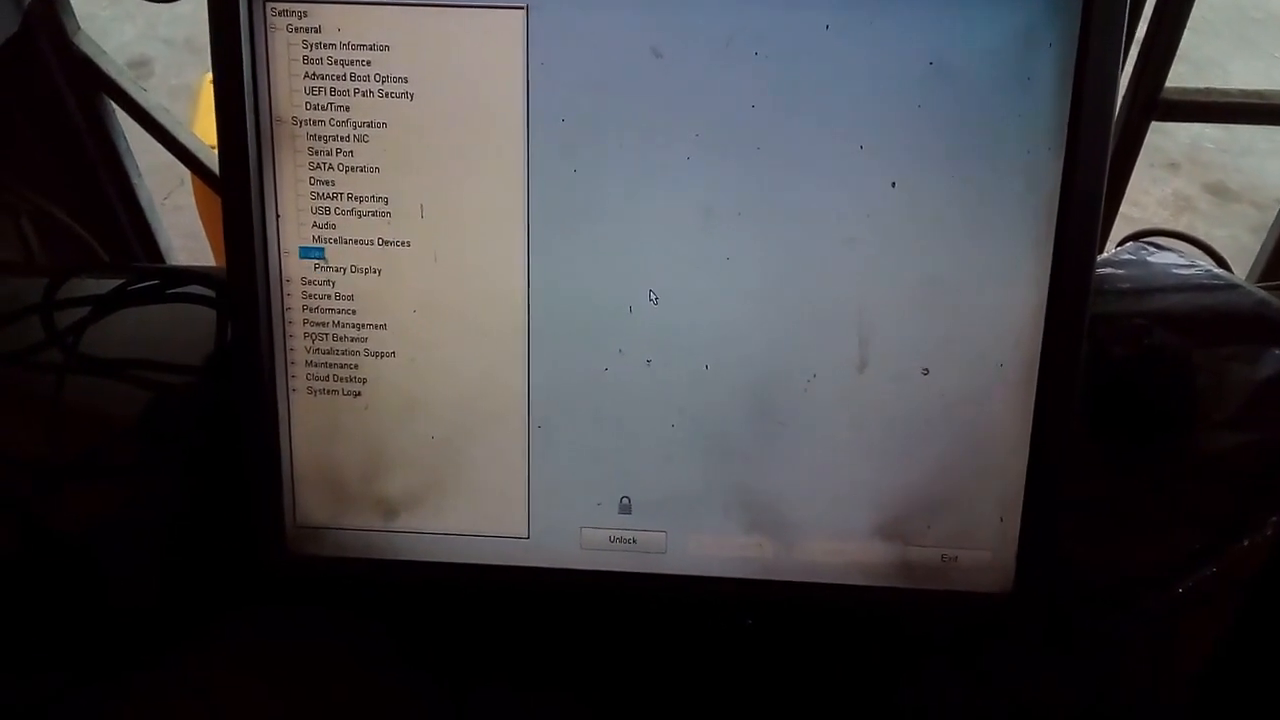
- View the USB Configuration page, then the Miscellaneous Devices page
click(350, 212)
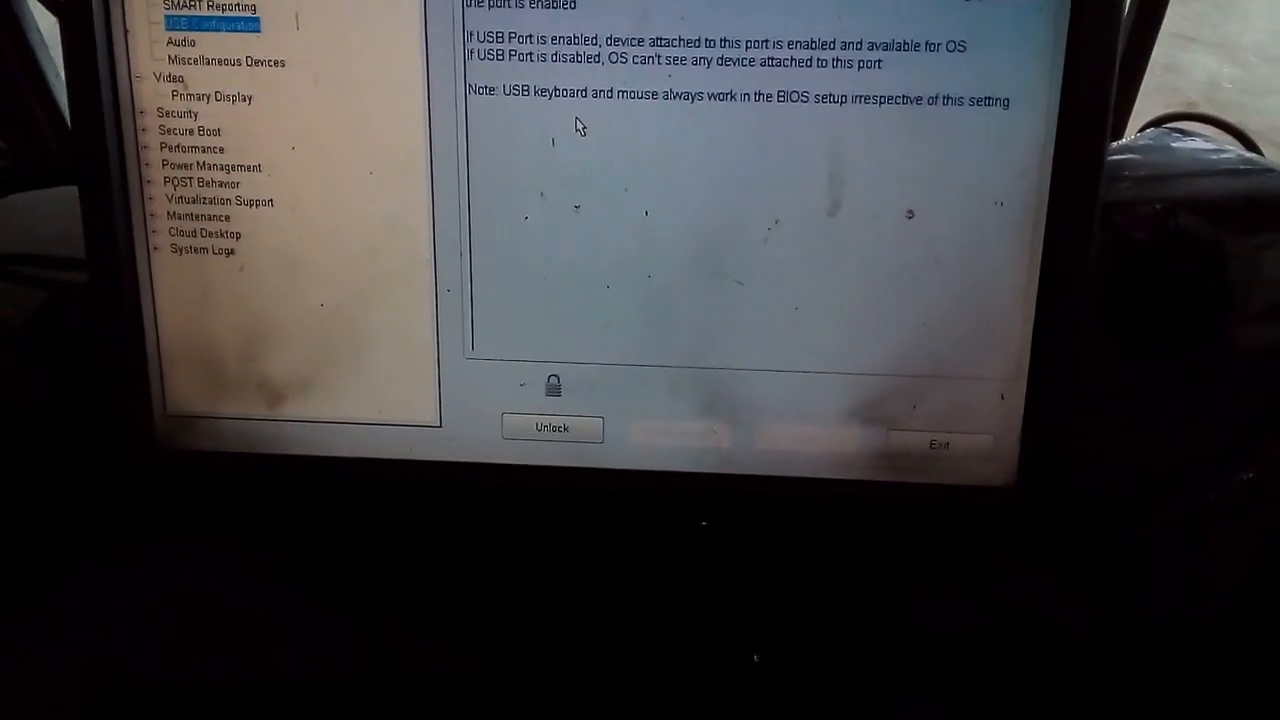
click(227, 61)
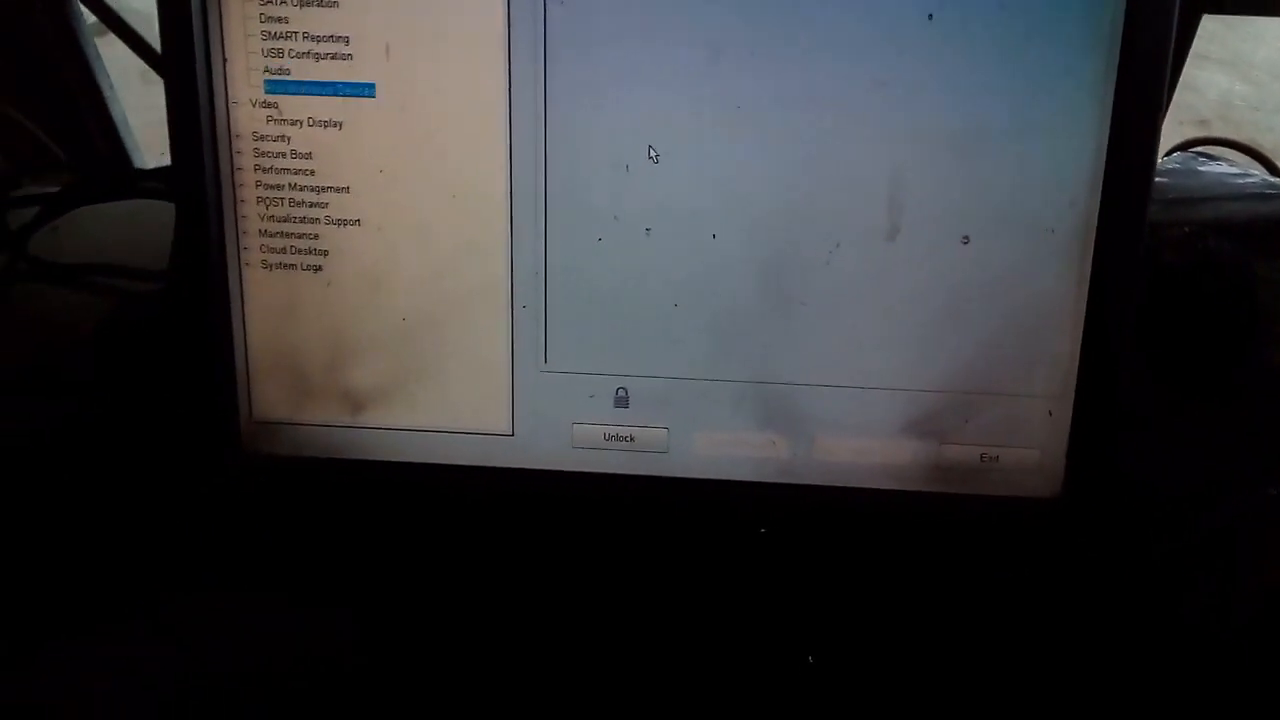